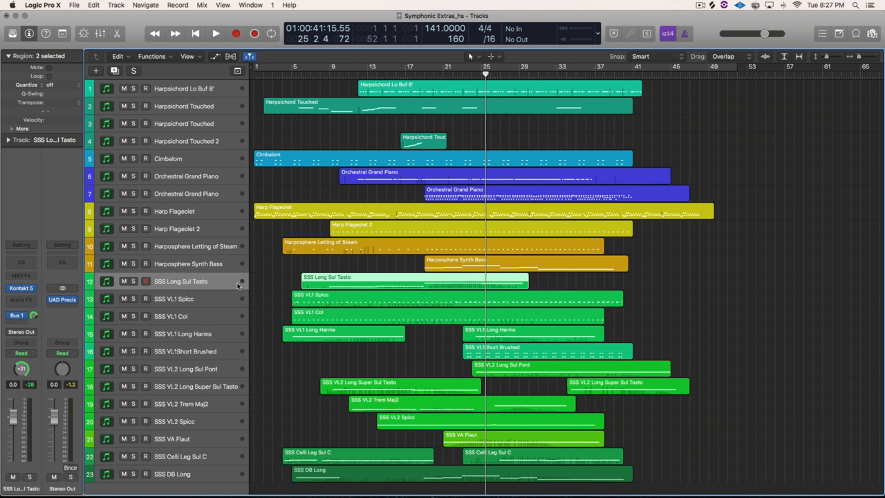
mouse_move(275, 281)
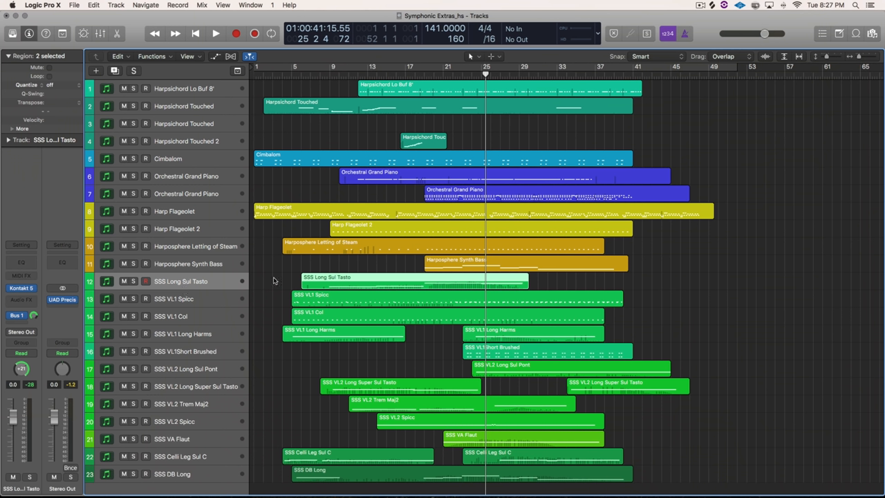
mouse_move(280, 316)
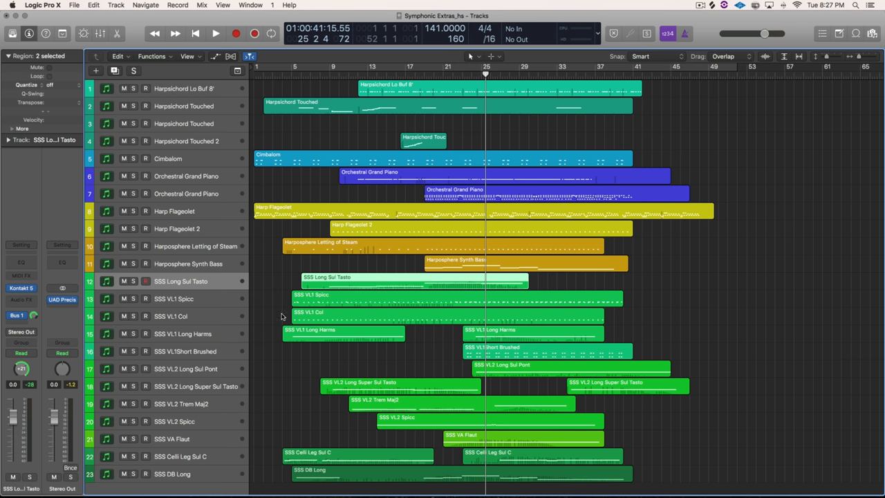
mouse_move(150, 459)
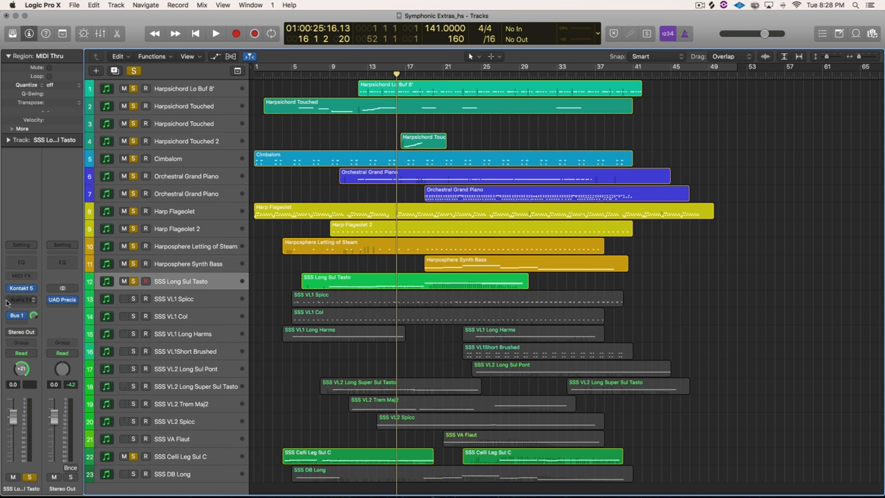
- Open the SSS Long Sul Tasto Kontakt instrument, show installed libraries, and pick the Long Sul Tasto articulation
left_click(21, 288)
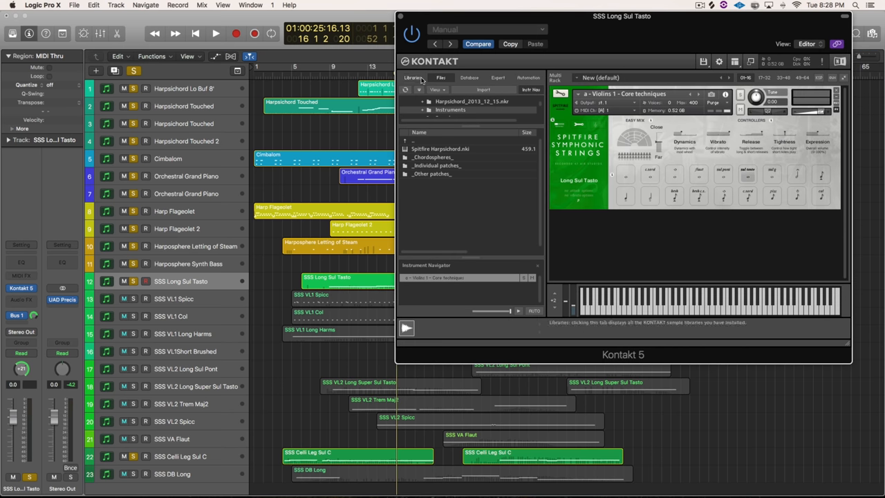
left_click(412, 78)
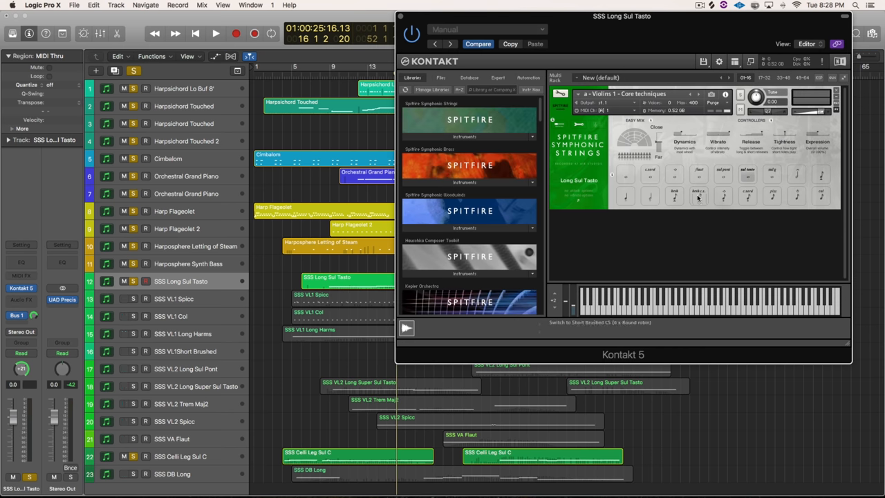
mouse_move(745, 235)
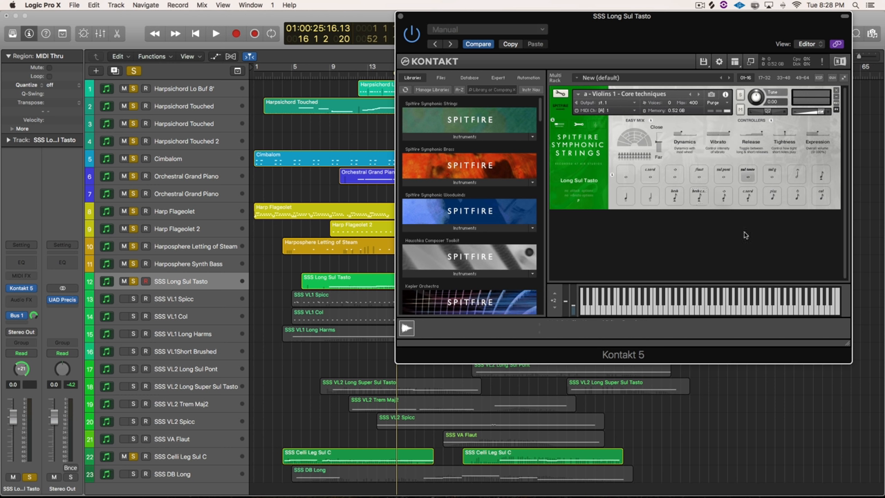
mouse_move(749, 174)
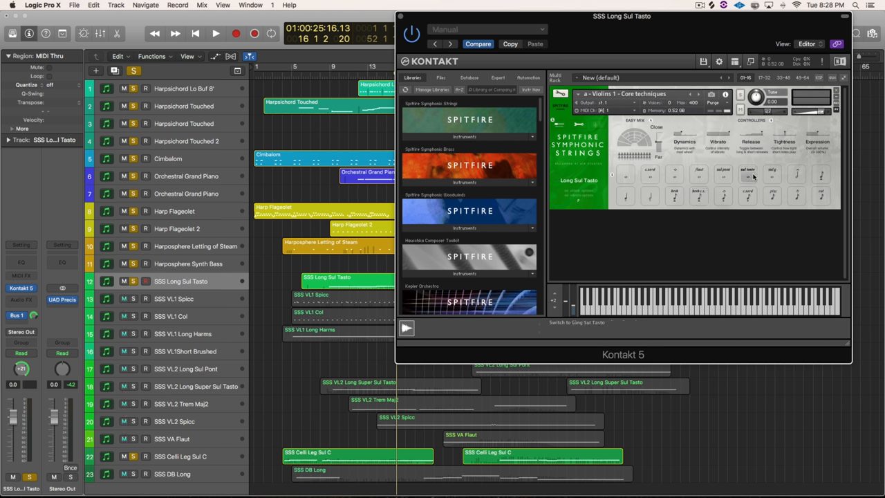
left_click(145, 281)
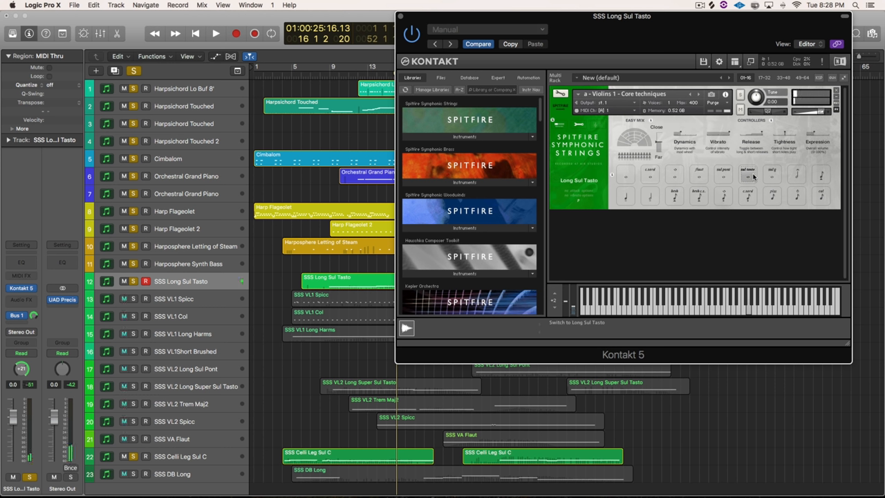